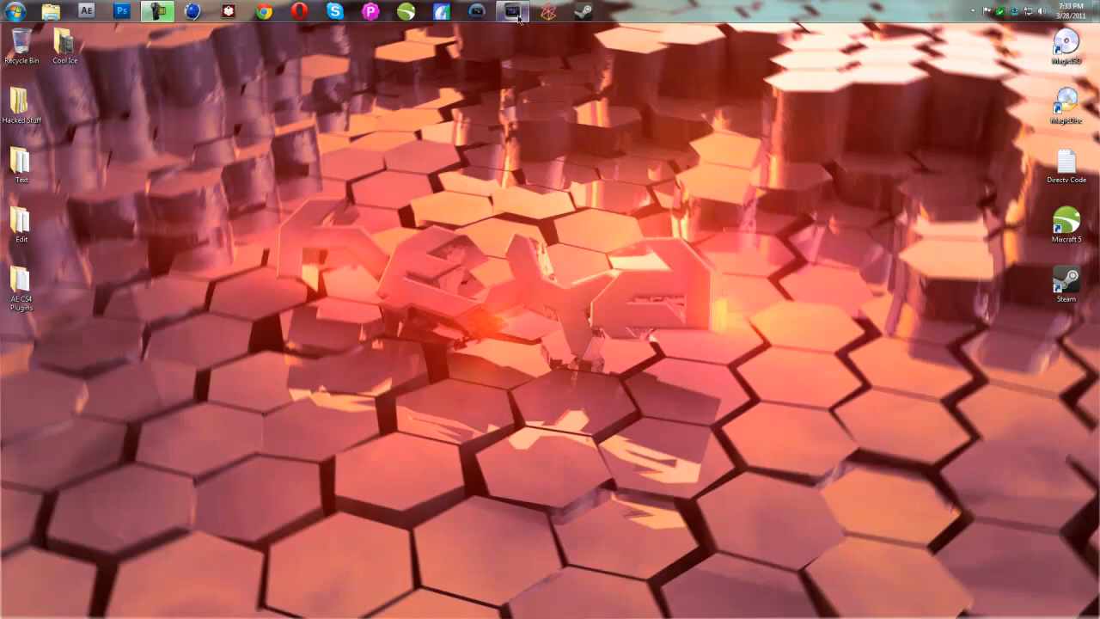
# - Restore the Vegas Pro window showing the split Muffle Test audio track
pyautogui.click(512, 11)
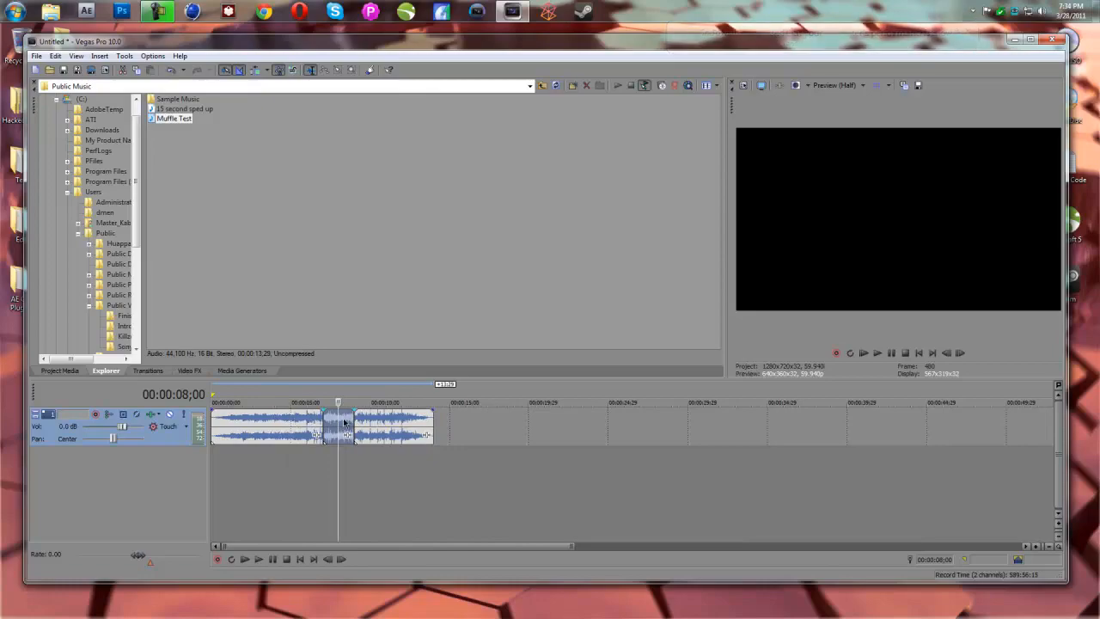
# - Add Track EQ to the middle event's Audio Event FX chain via the Plug-In Chooser
pyautogui.rightClick(344, 426)
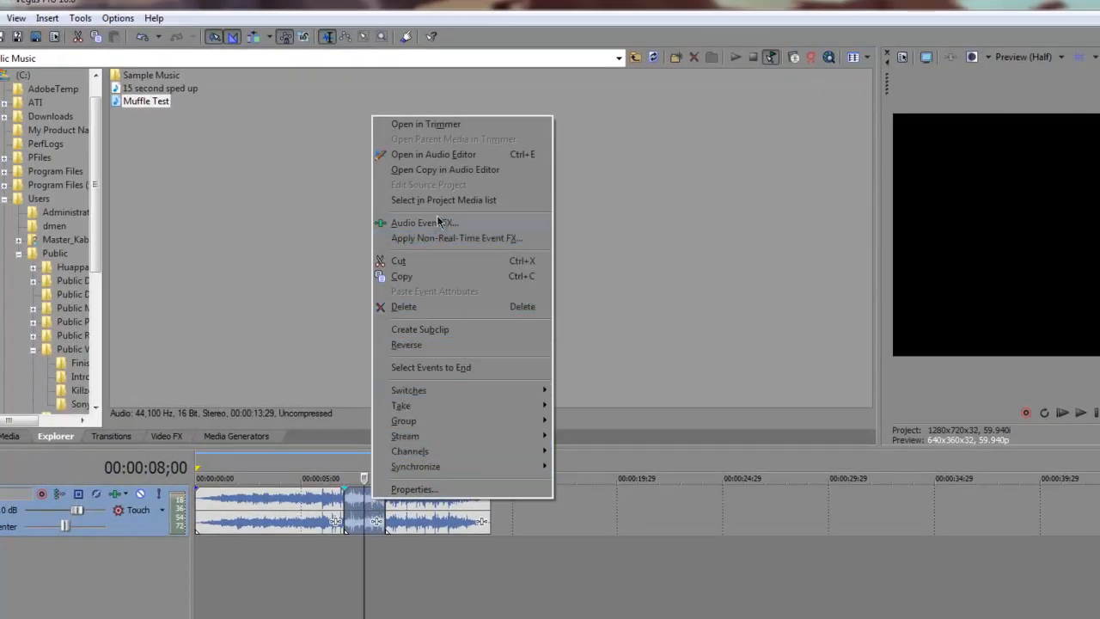
pyautogui.click(424, 222)
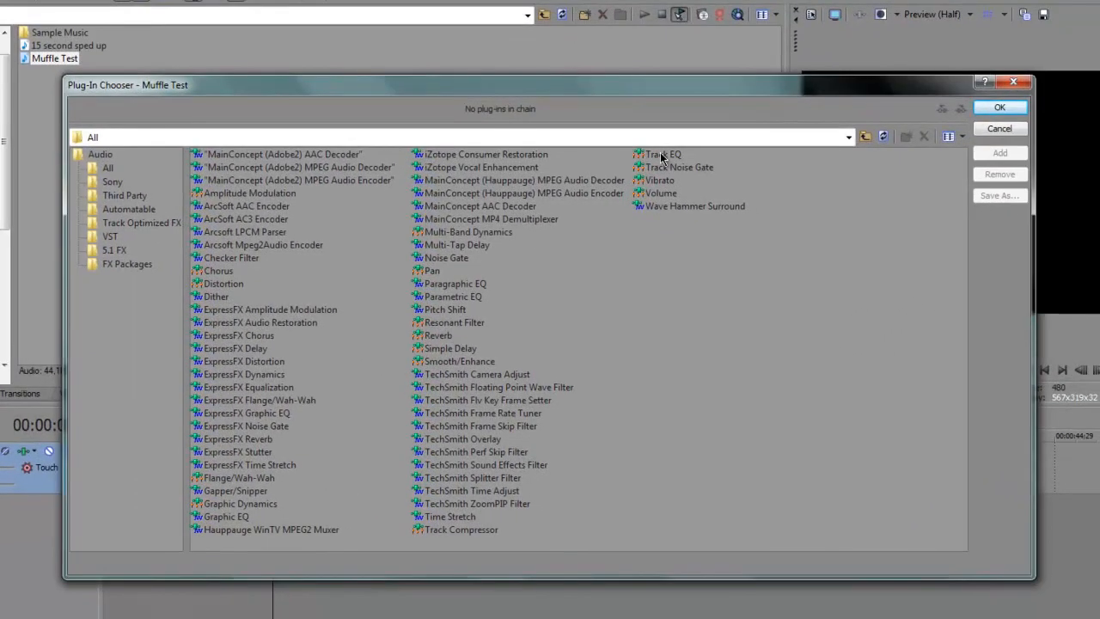
pyautogui.click(663, 154)
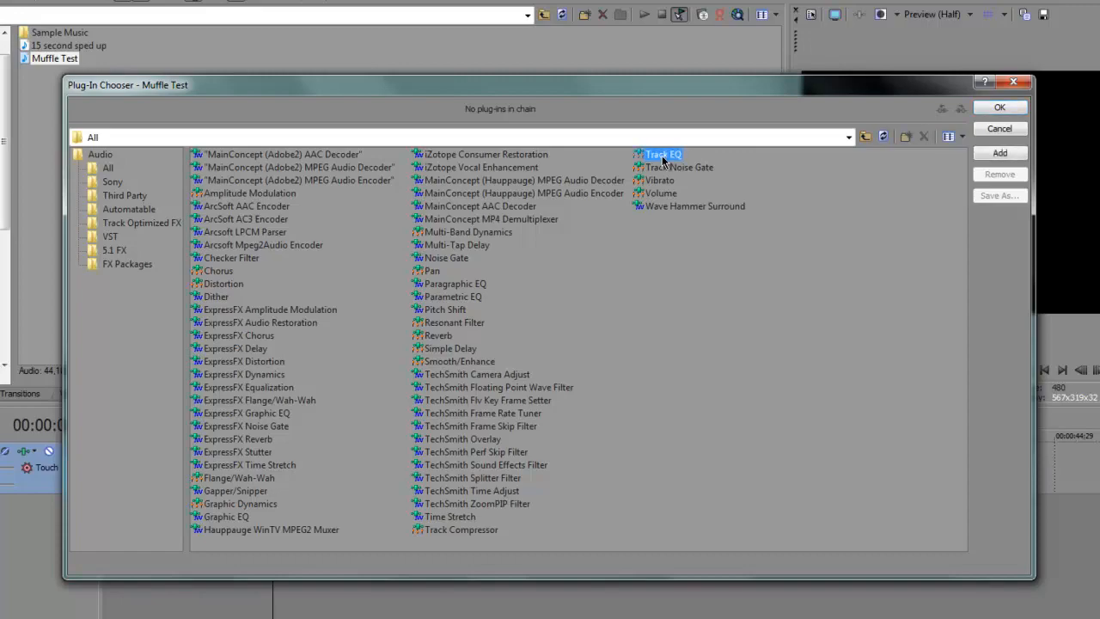
pyautogui.click(999, 152)
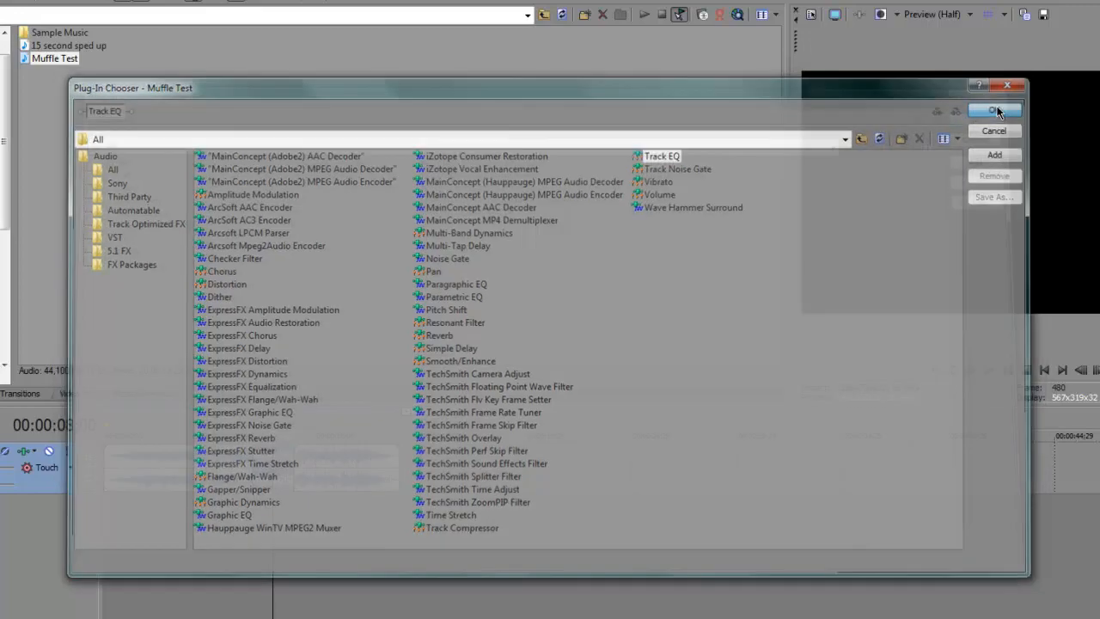
# - Set Track EQ to a 350 Hz high-shelf cut at -Inf gain and close the window
pyautogui.click(993, 110)
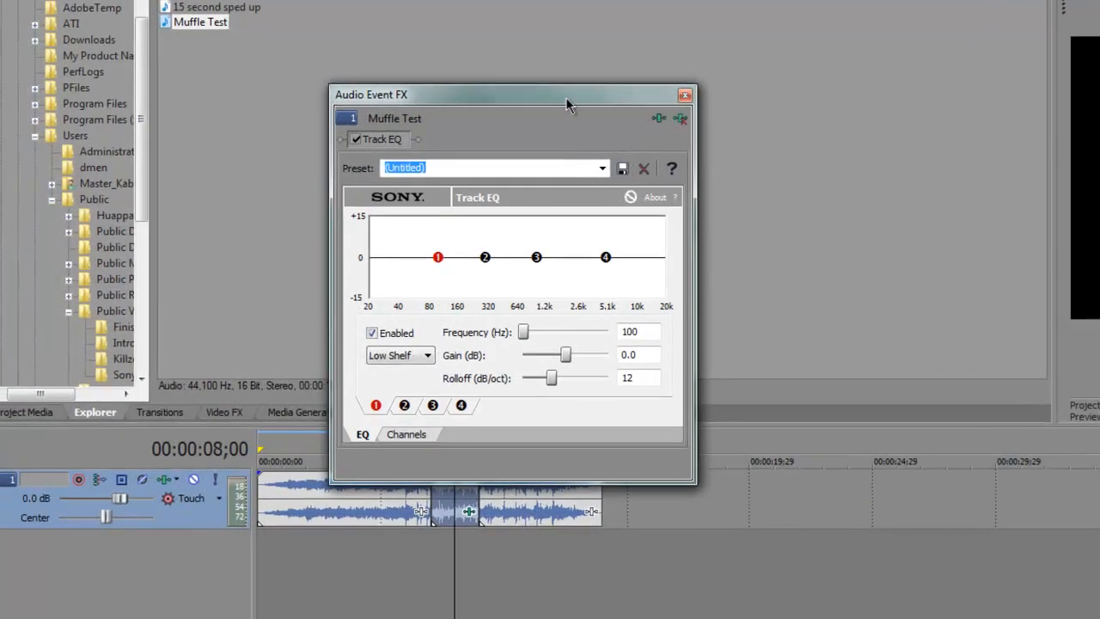
pyautogui.moveTo(577, 278)
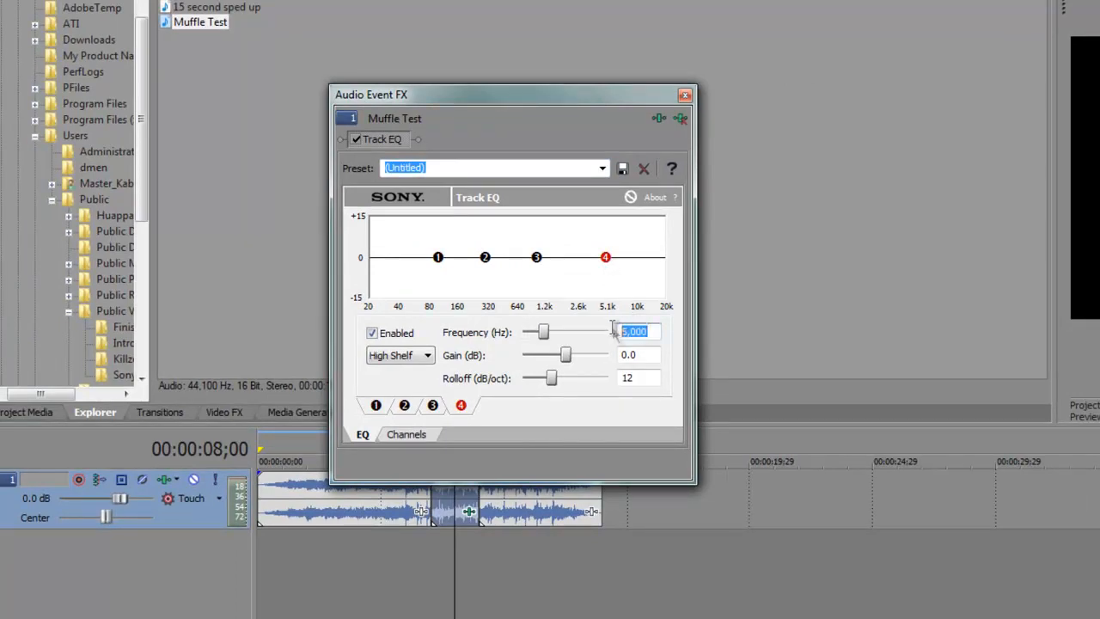
pyautogui.write('350')
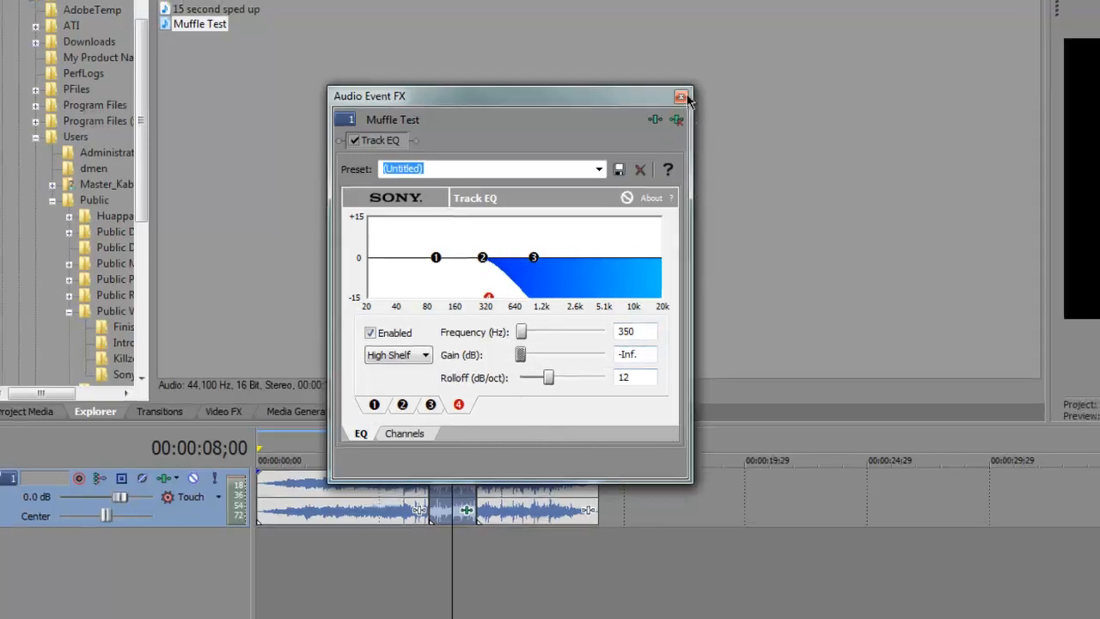
pyautogui.click(680, 96)
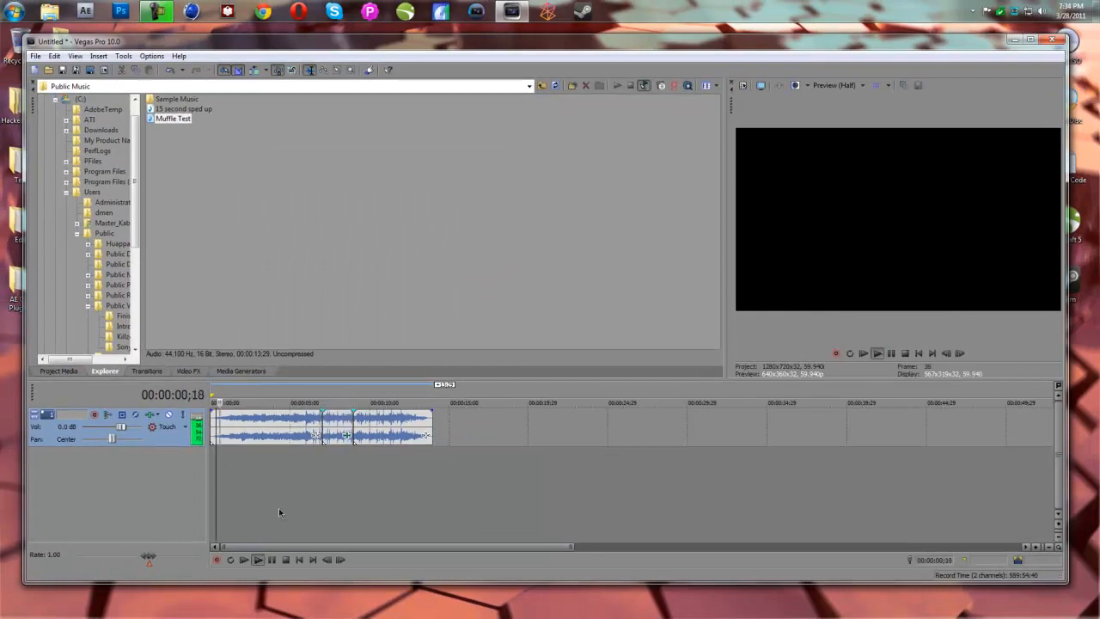
pyautogui.click(257, 559)
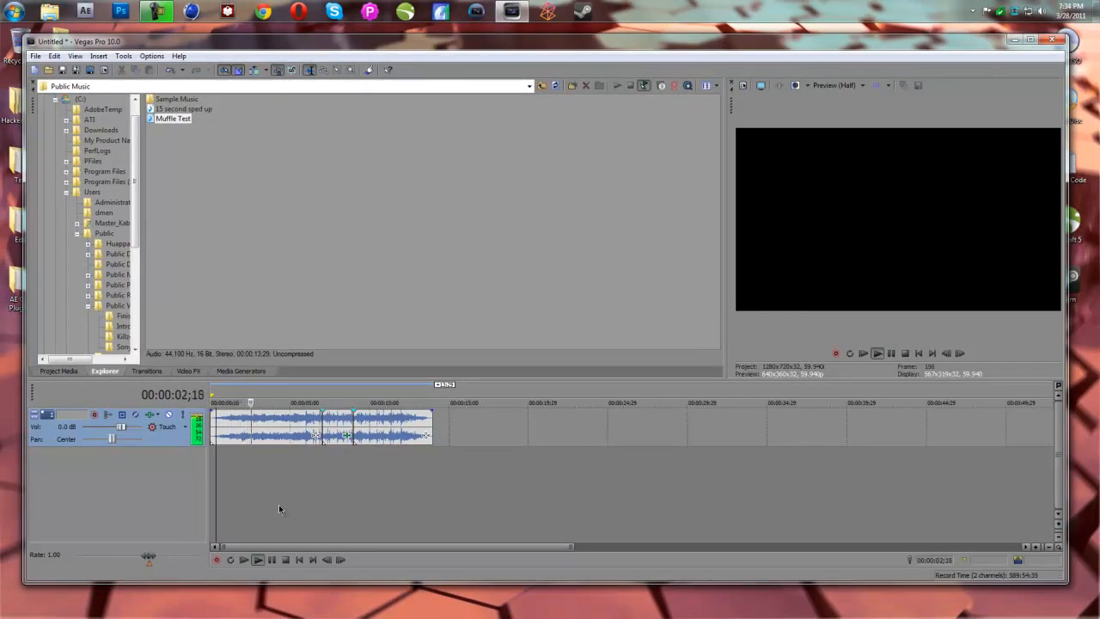
pyautogui.click(258, 560)
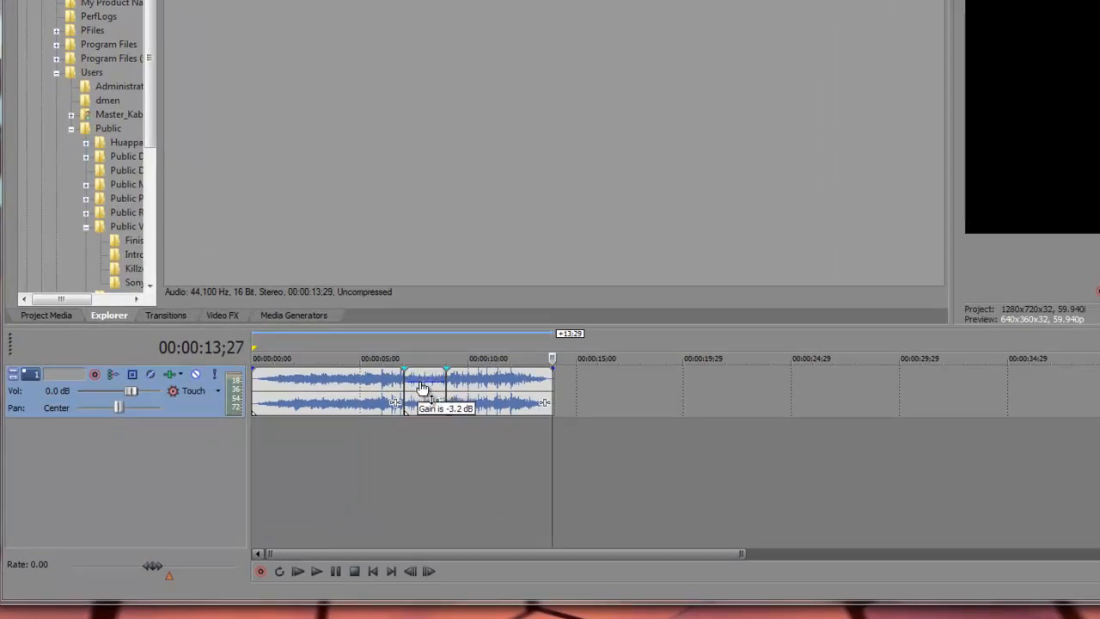
# - Play back the clip to hear the quieter, muffled middle event, then stop
pyautogui.click(354, 570)
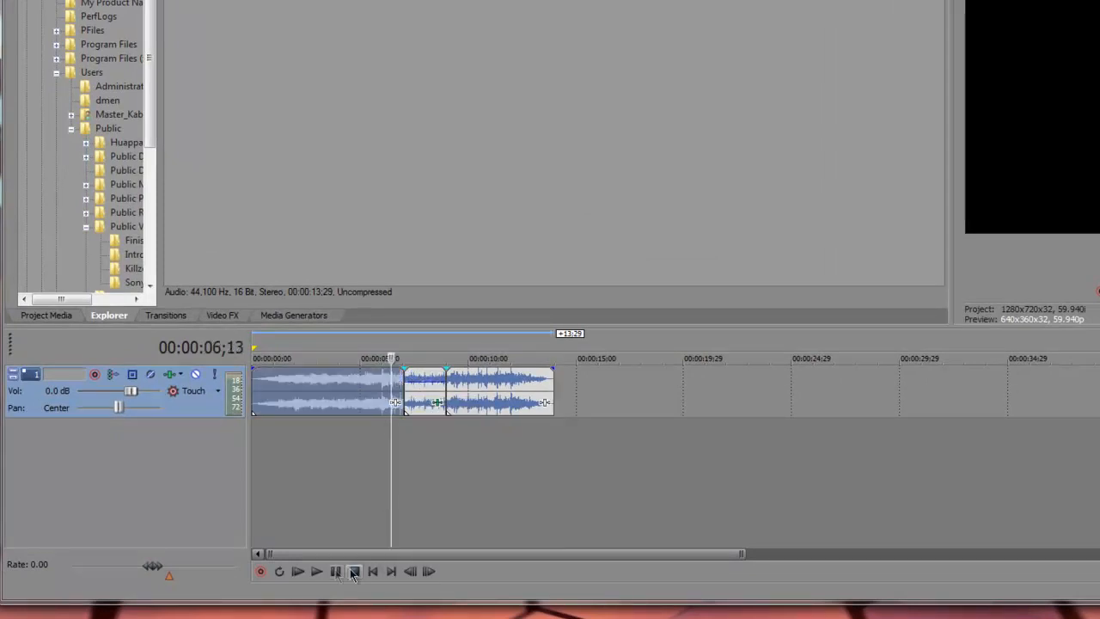
pyautogui.click(296, 571)
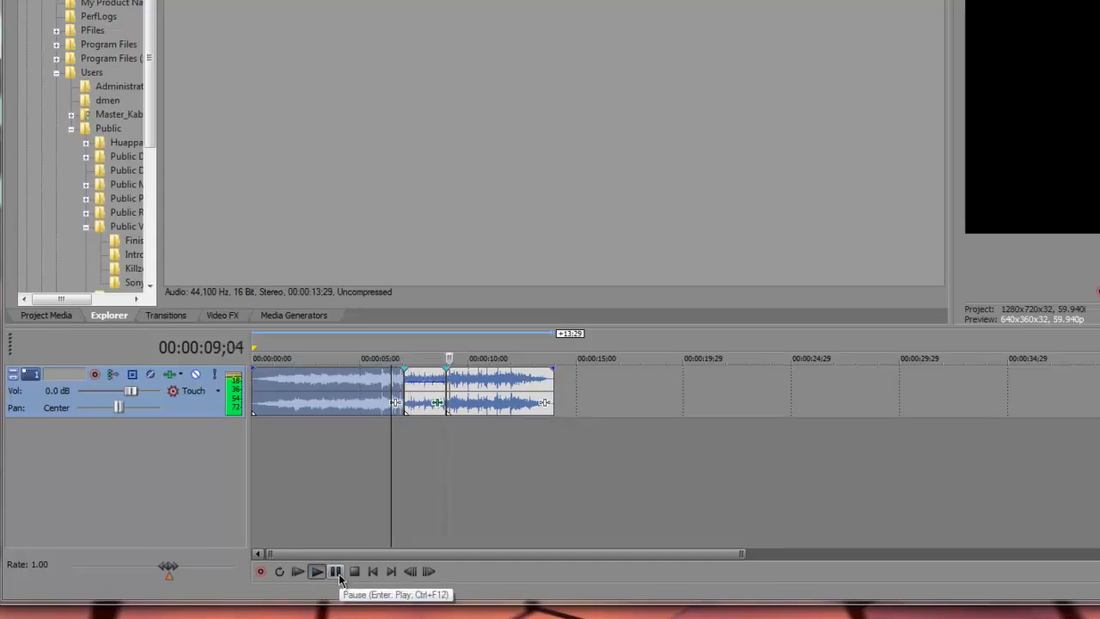
pyautogui.click(334, 571)
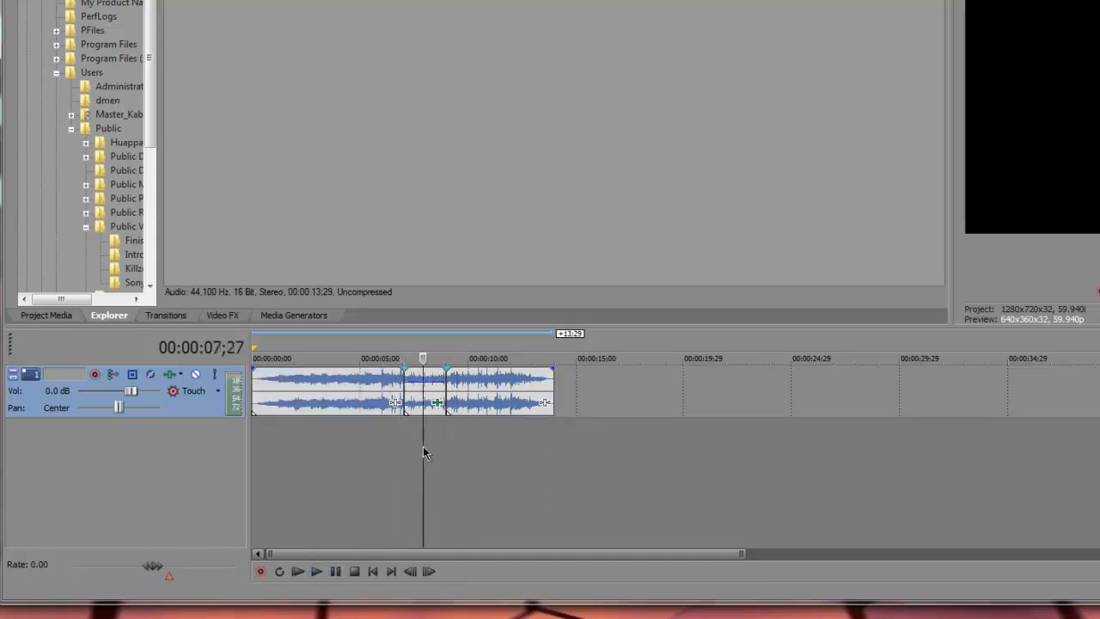